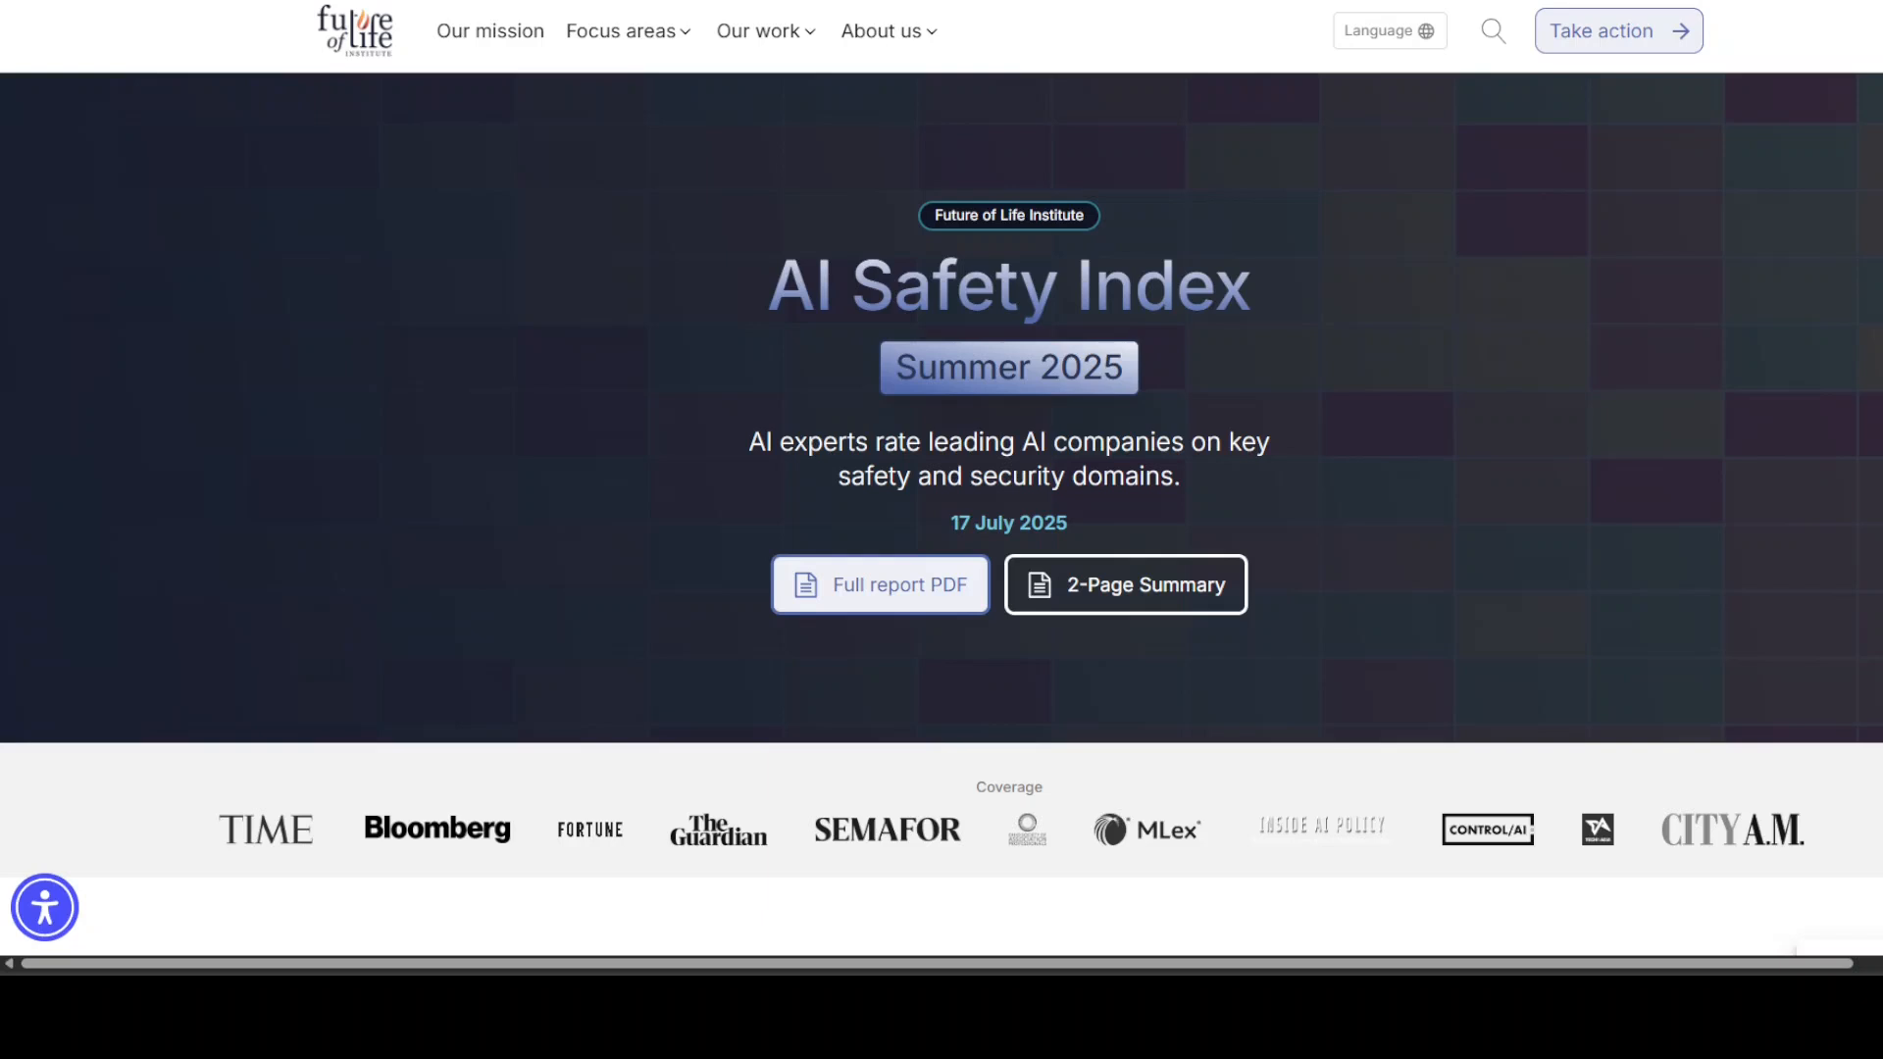
pyautogui.scroll(-3)
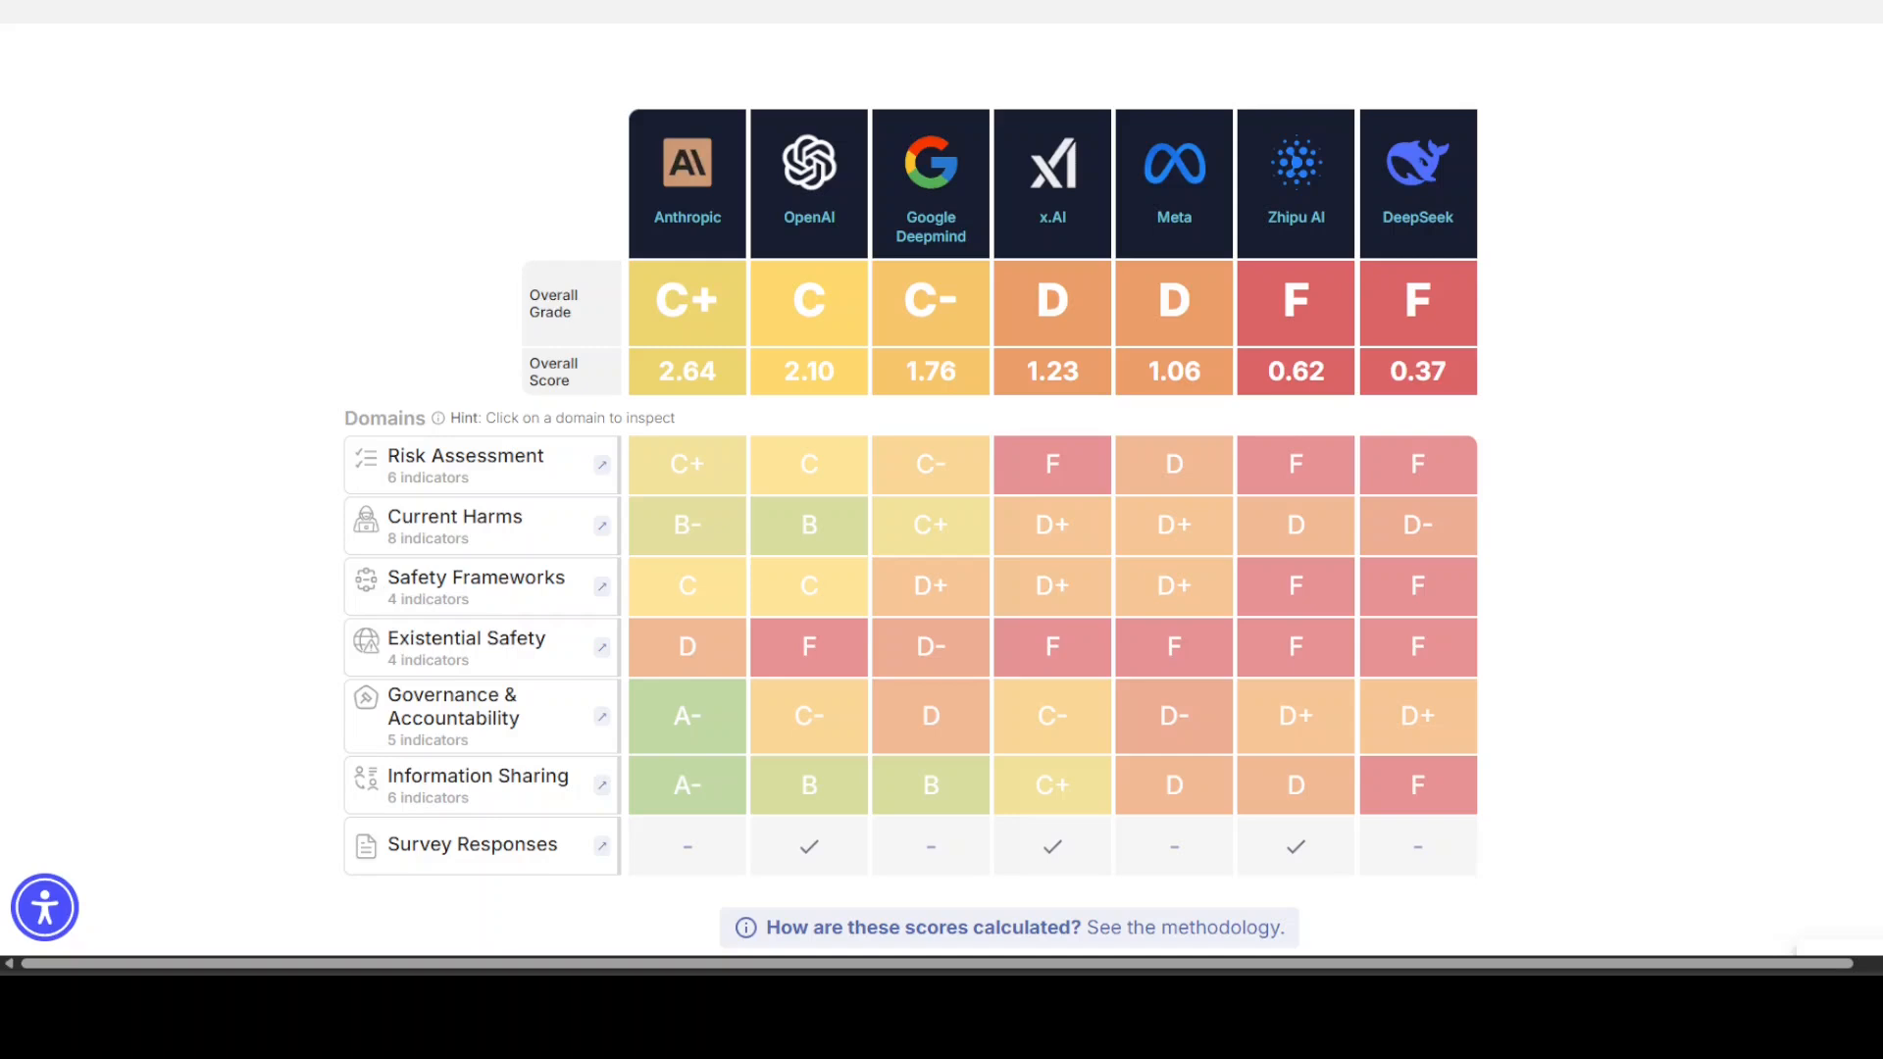
pyautogui.moveTo(526, 469)
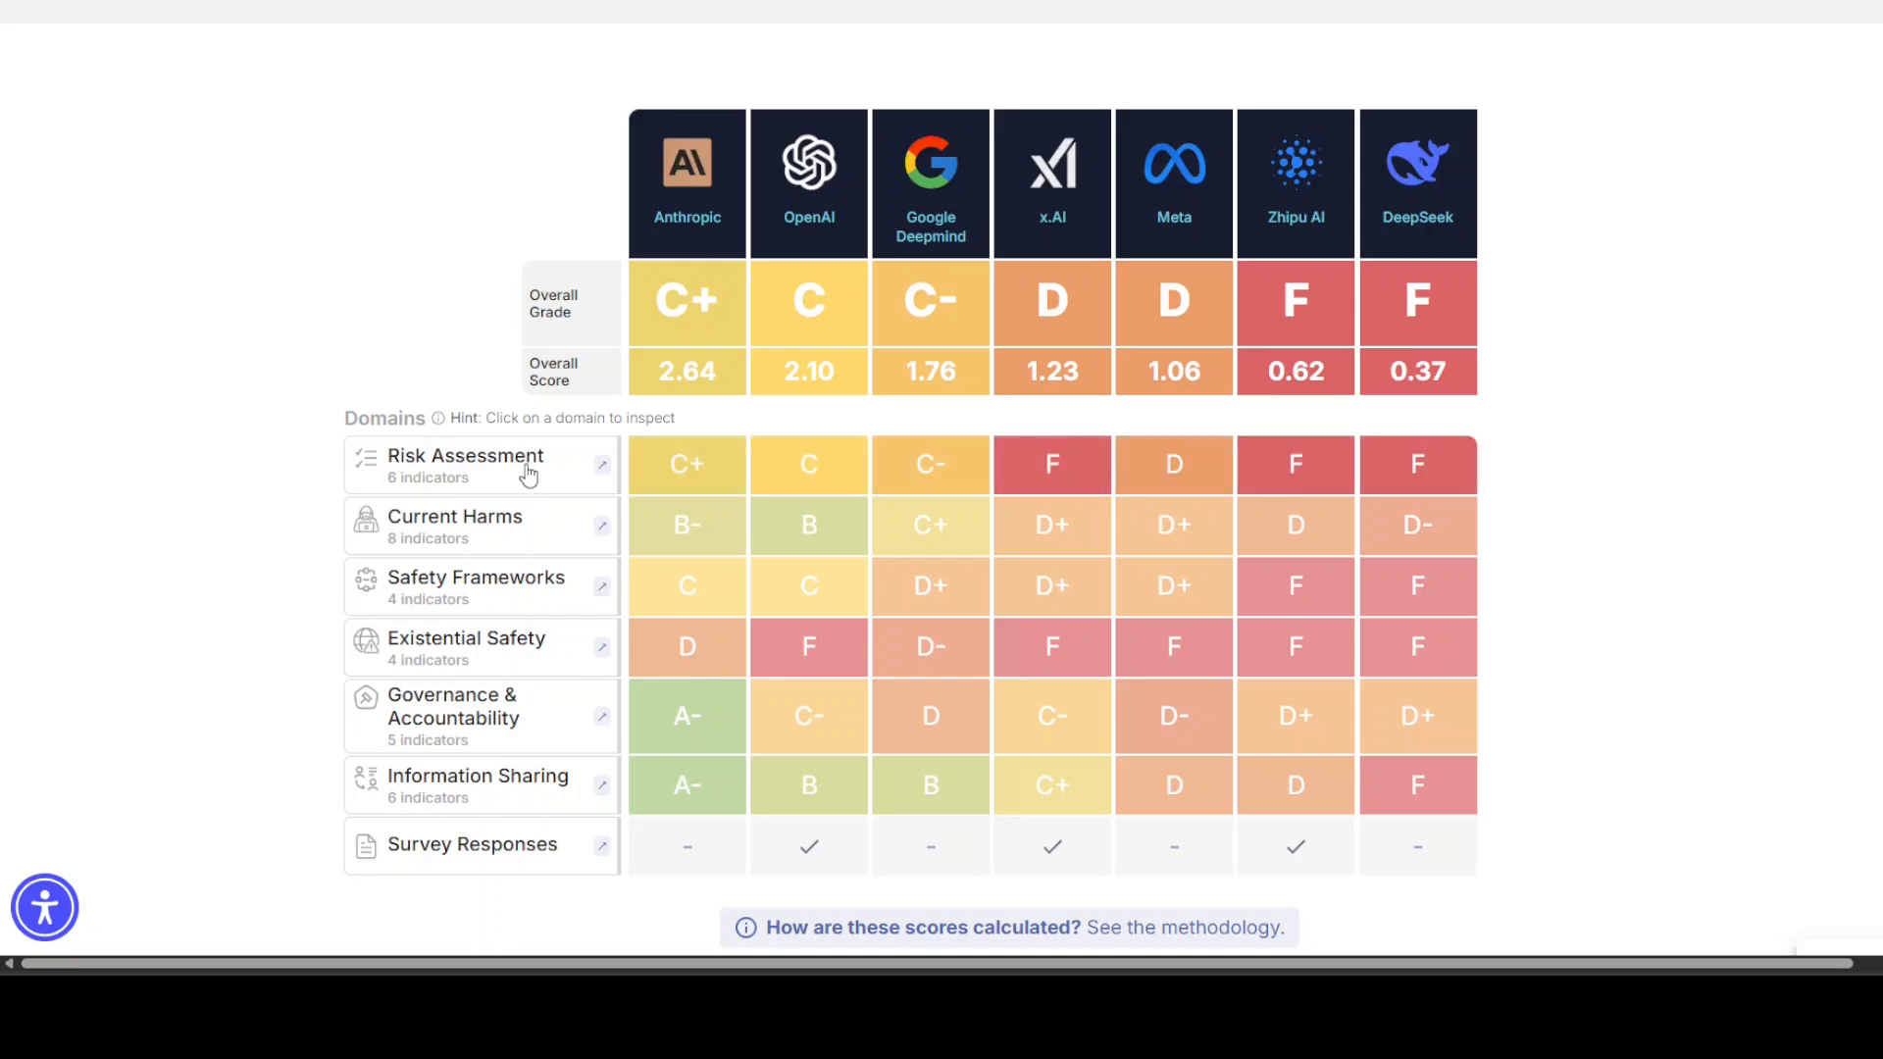
pyautogui.moveTo(528, 475)
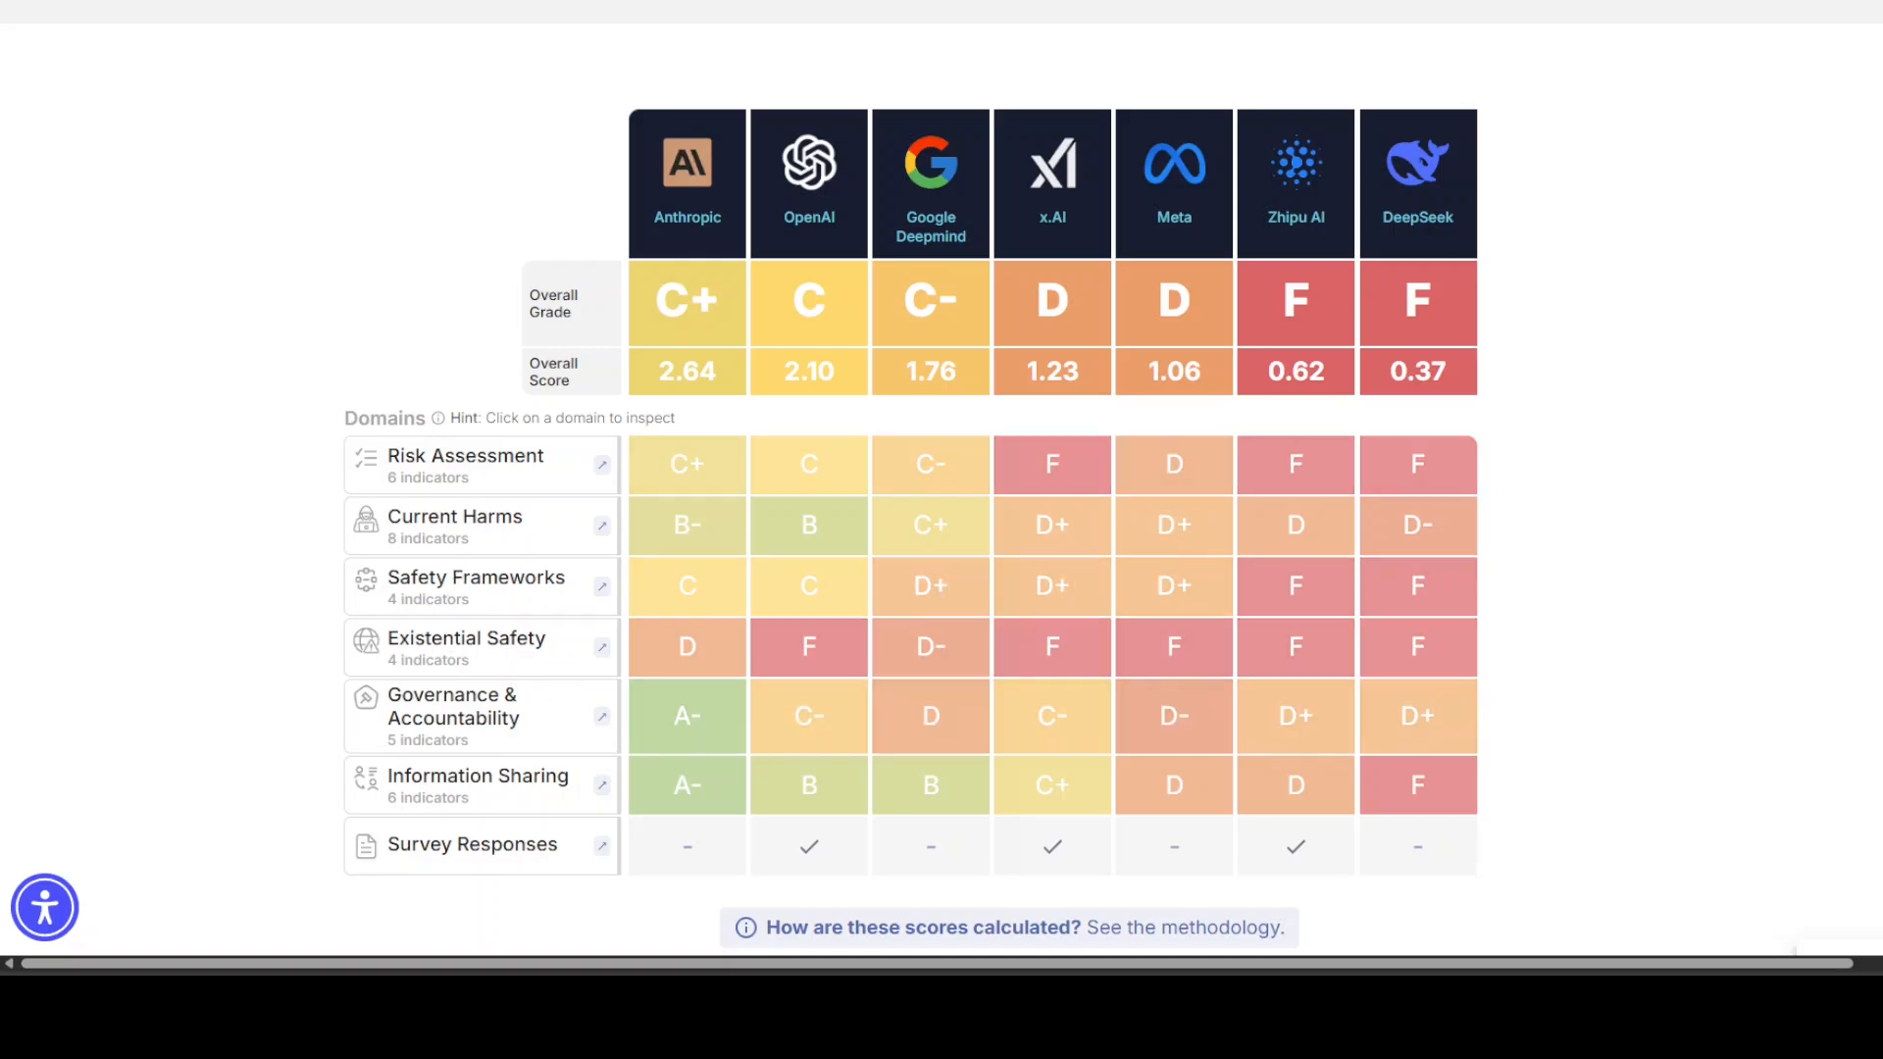
pyautogui.moveTo(1771, 253)
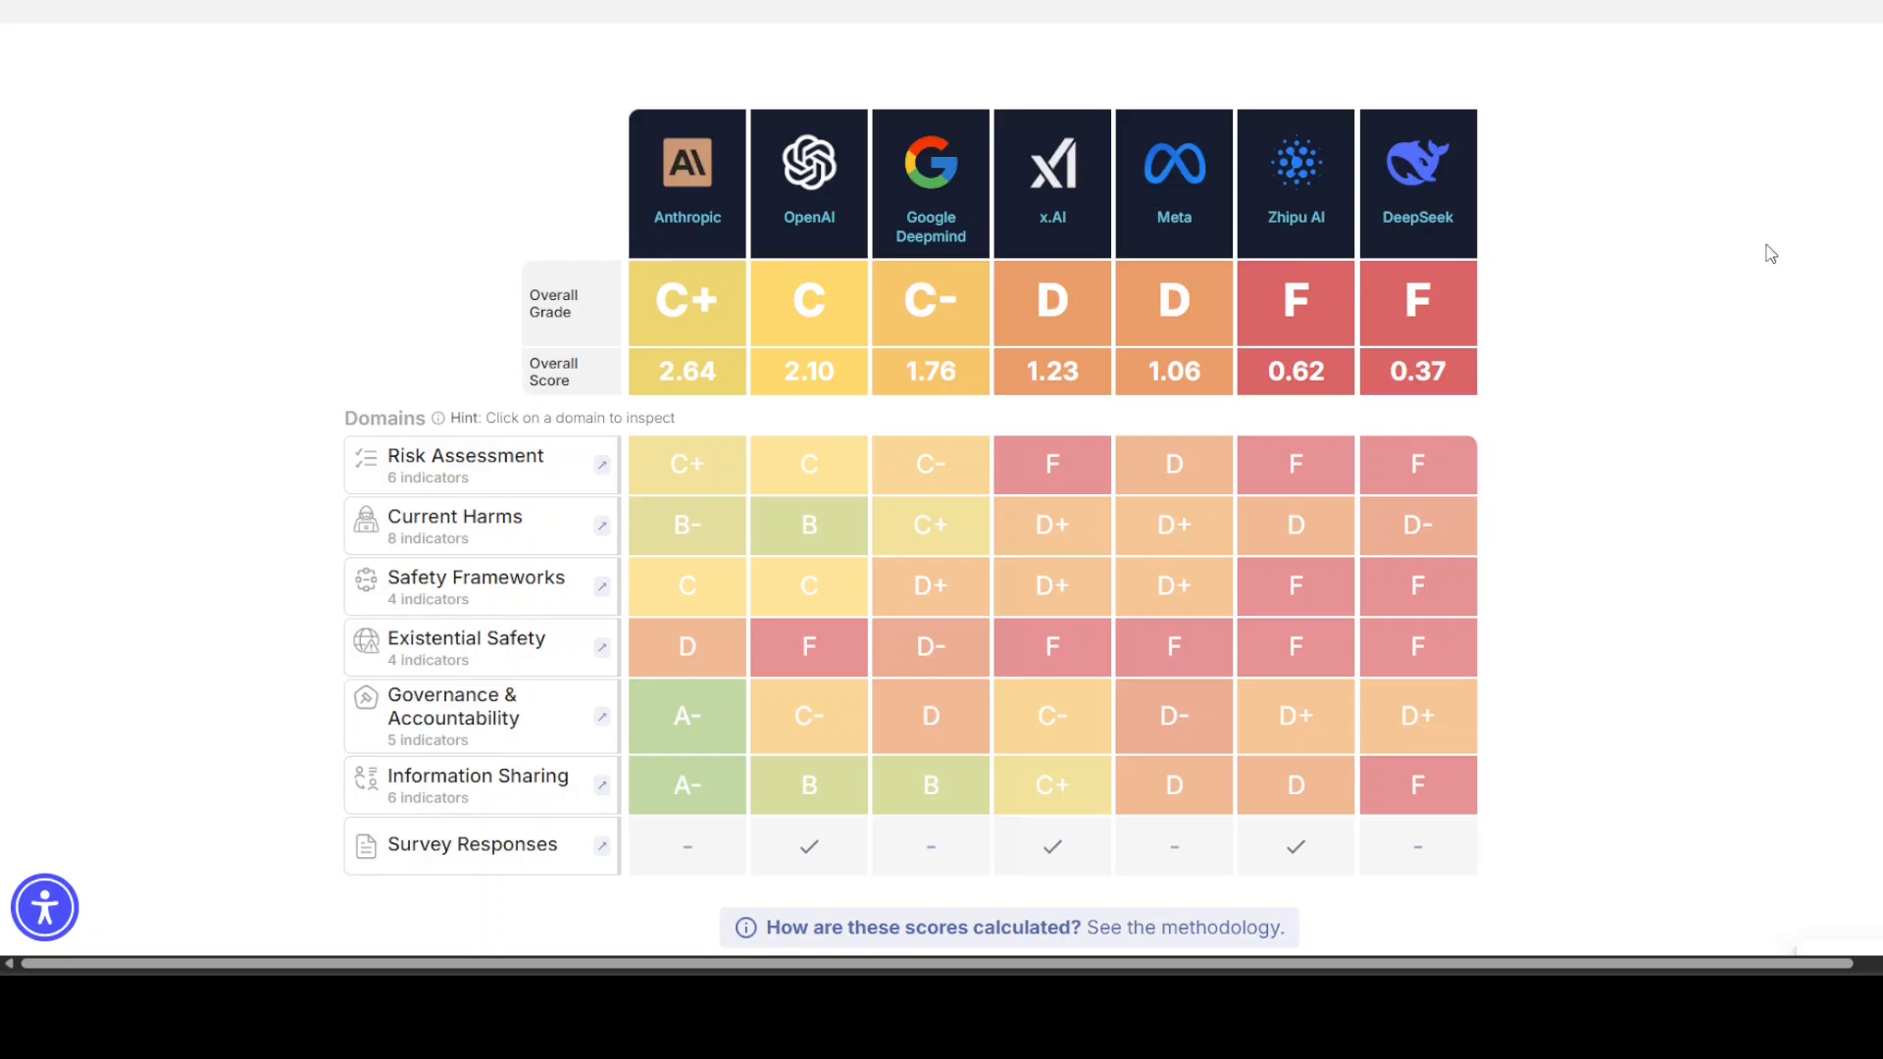
pyautogui.moveTo(892, 242)
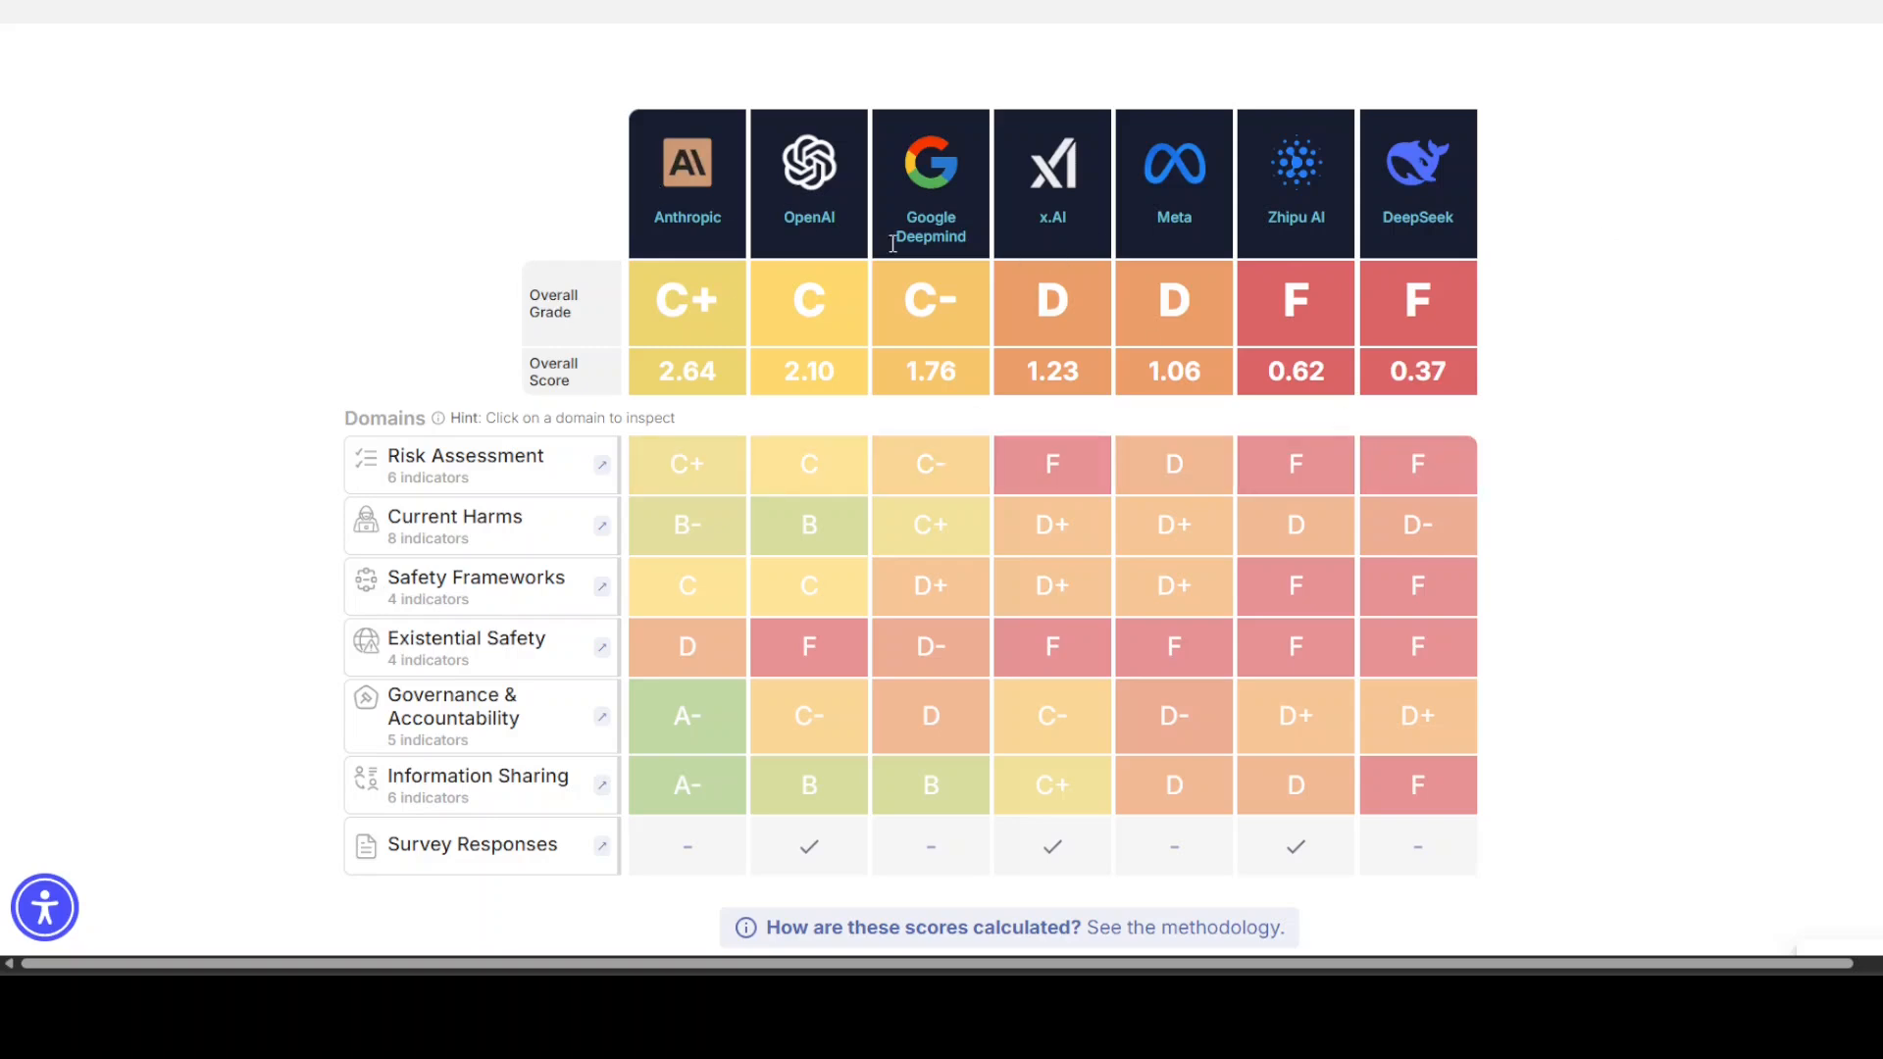
pyautogui.moveTo(1127, 573)
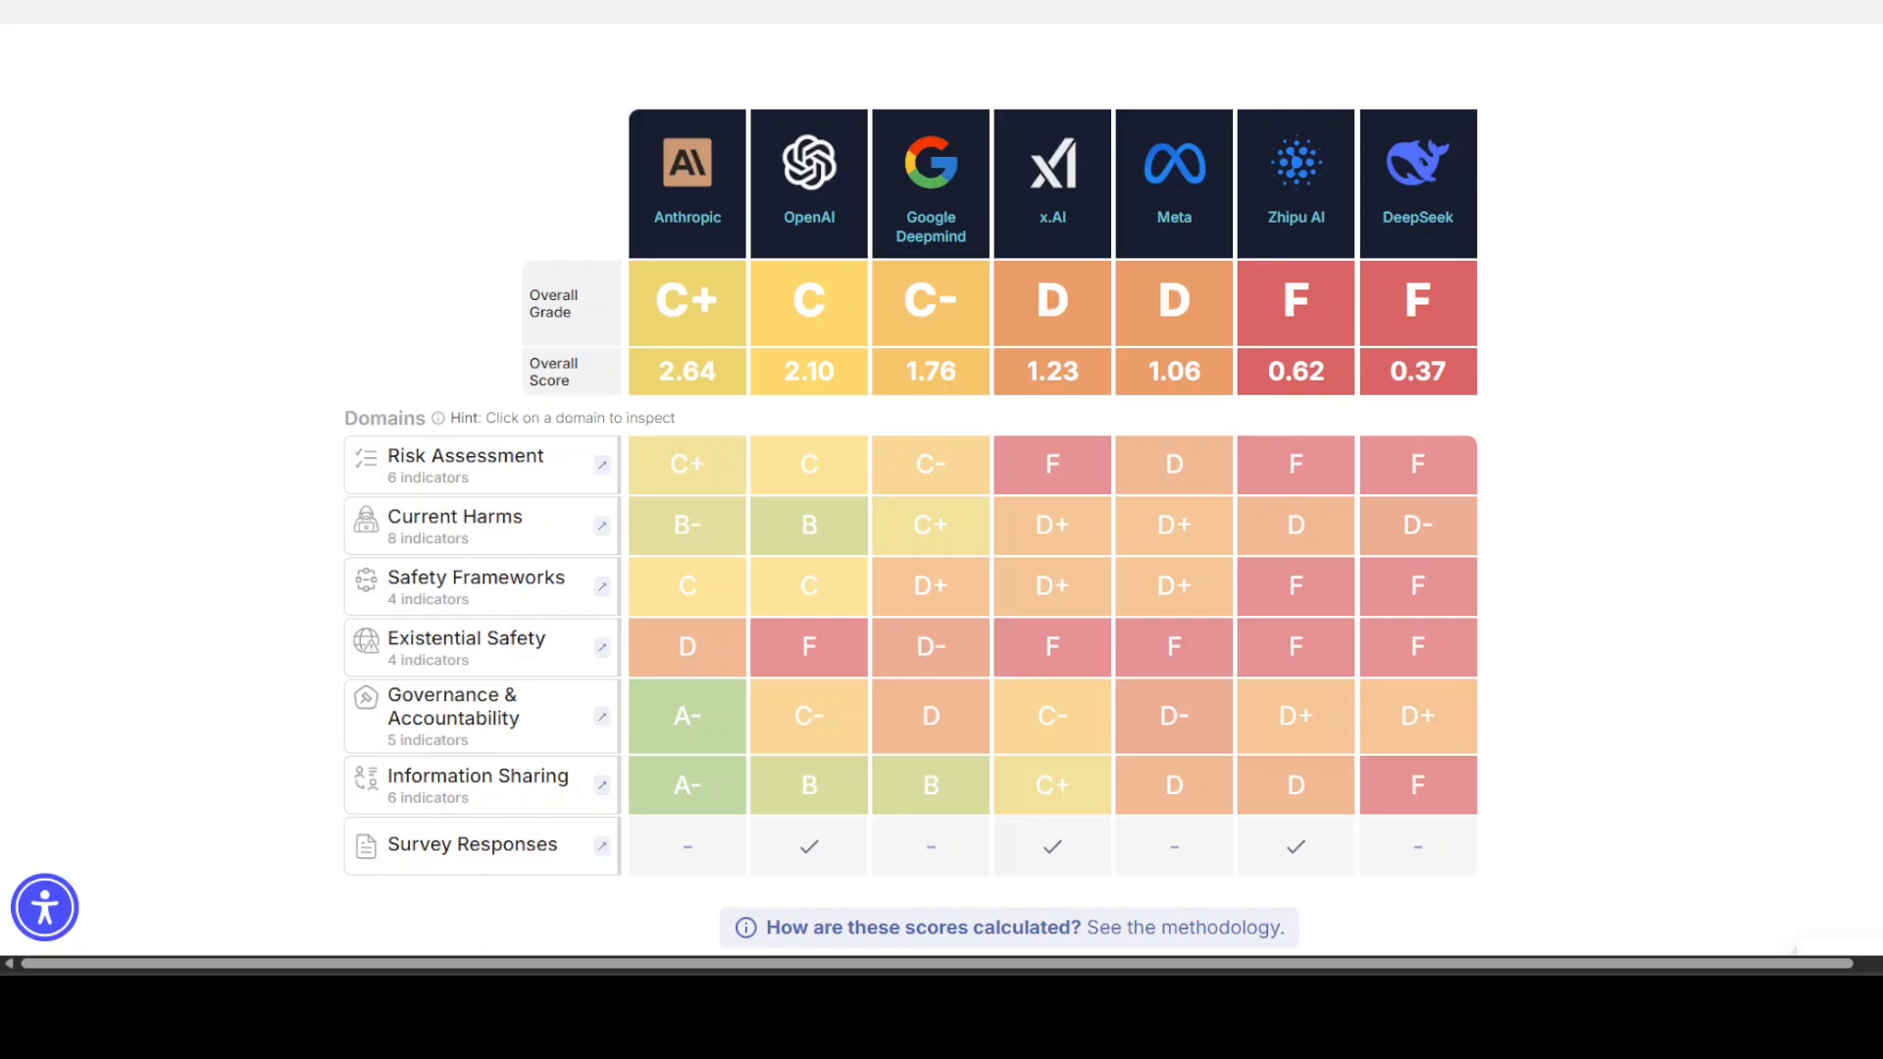
pyautogui.moveTo(184, 416)
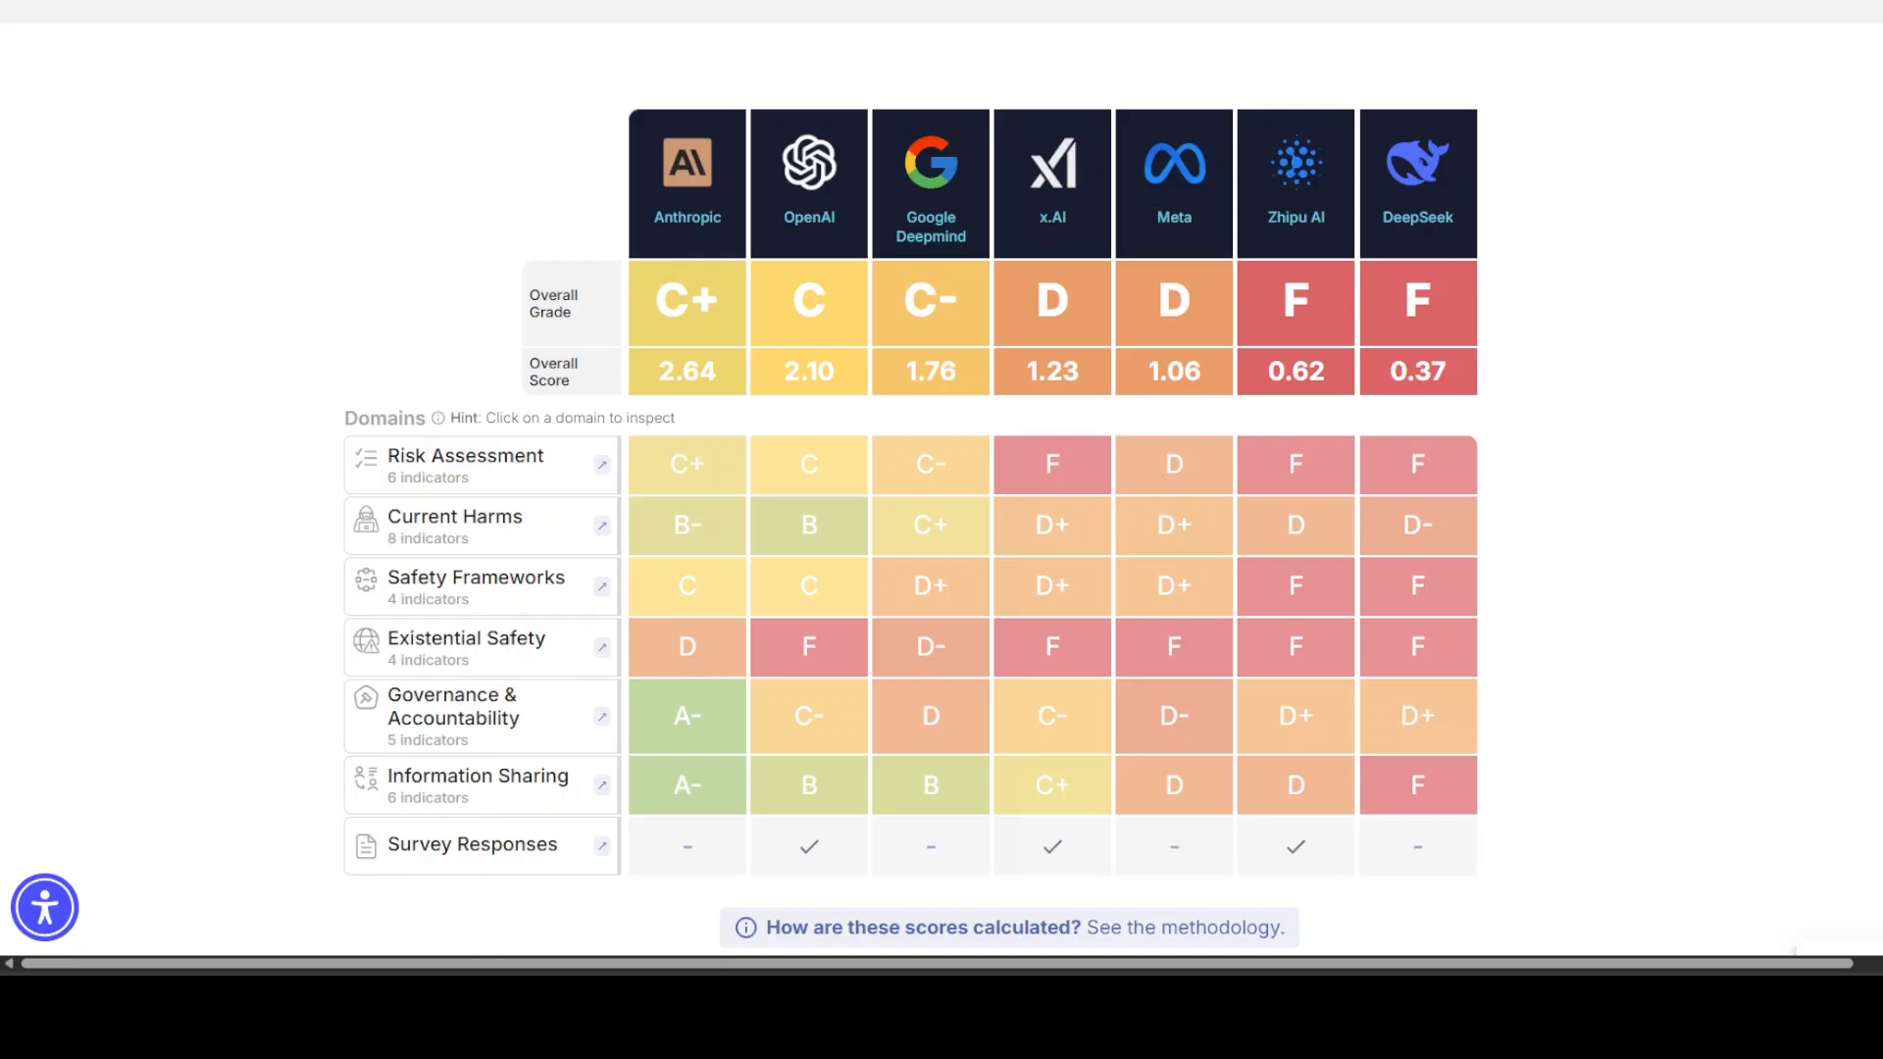
pyautogui.moveTo(333, 91)
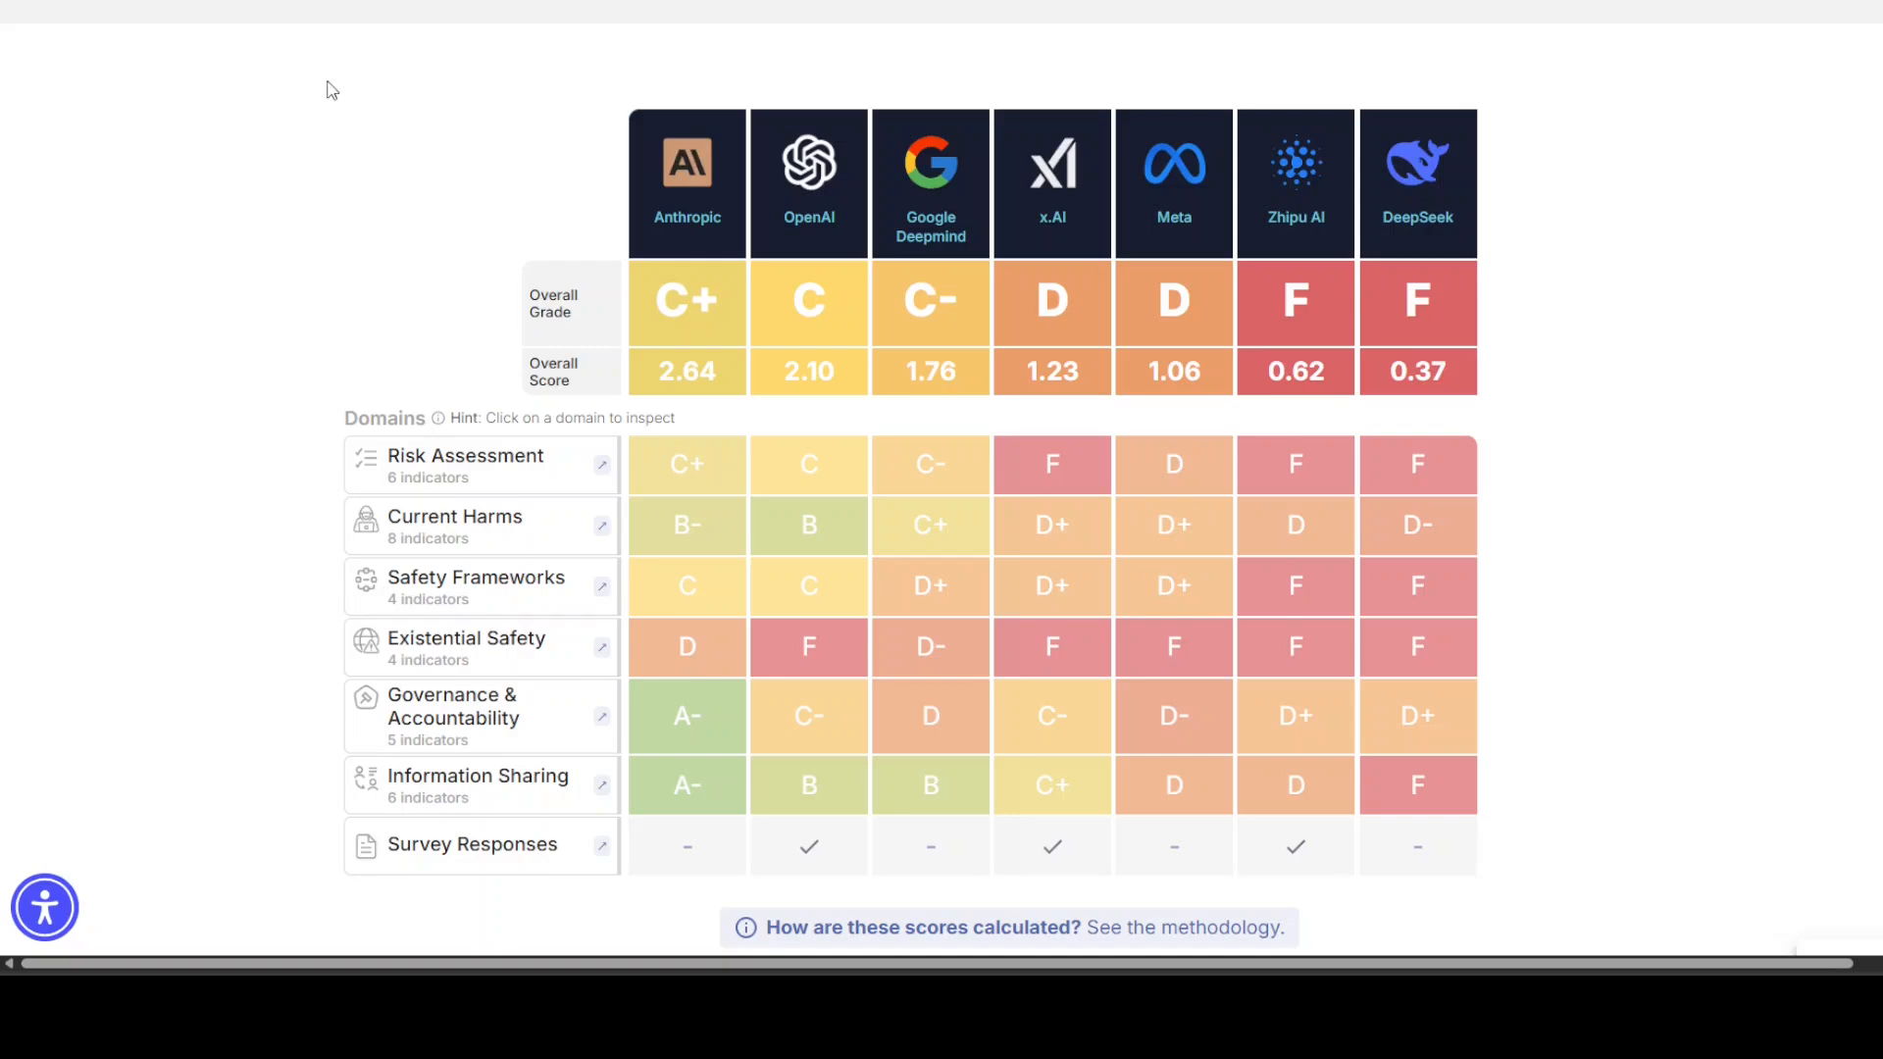